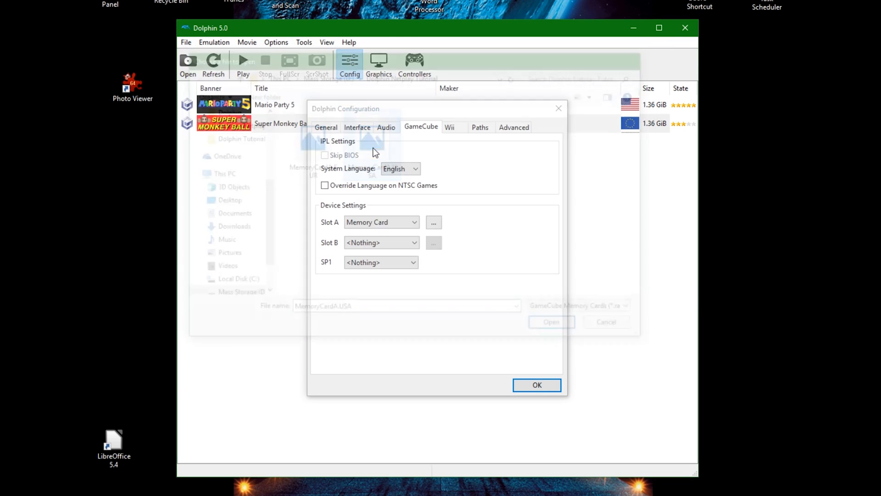
Confirm the configuration with Memory Card in GameCube Slot A and return to the game list
left_click(535, 384)
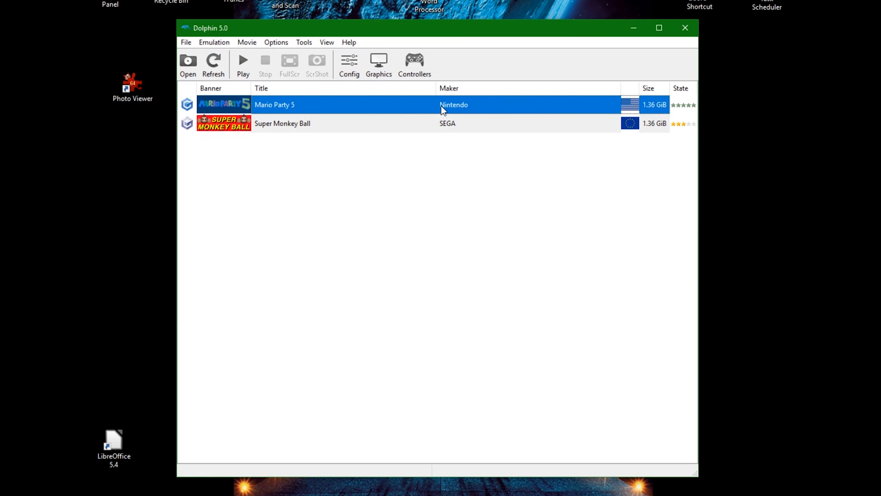
double_click(274, 104)
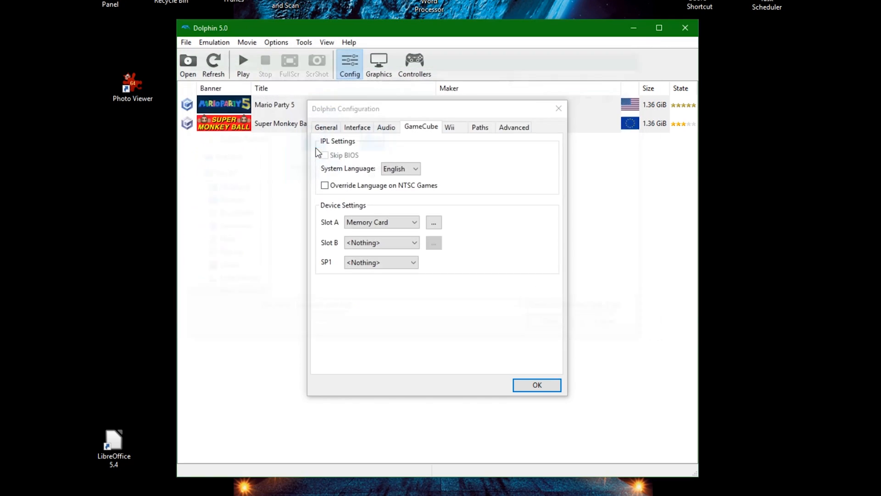
left_click(535, 384)
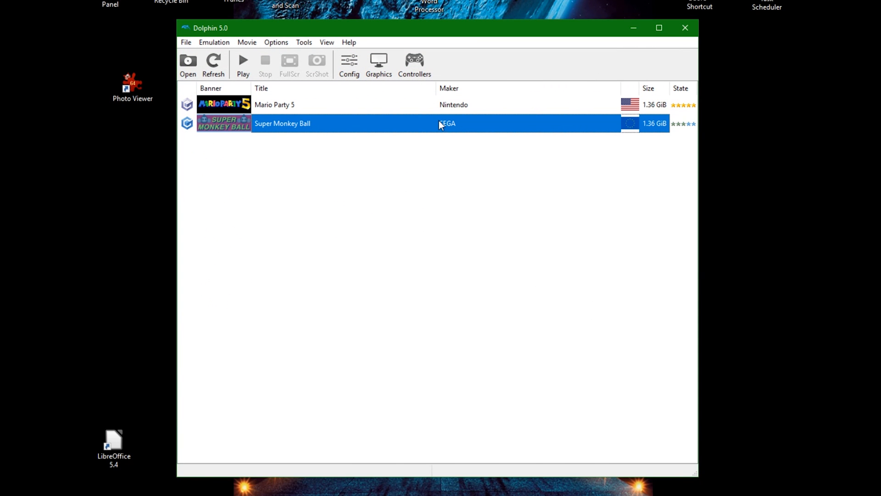